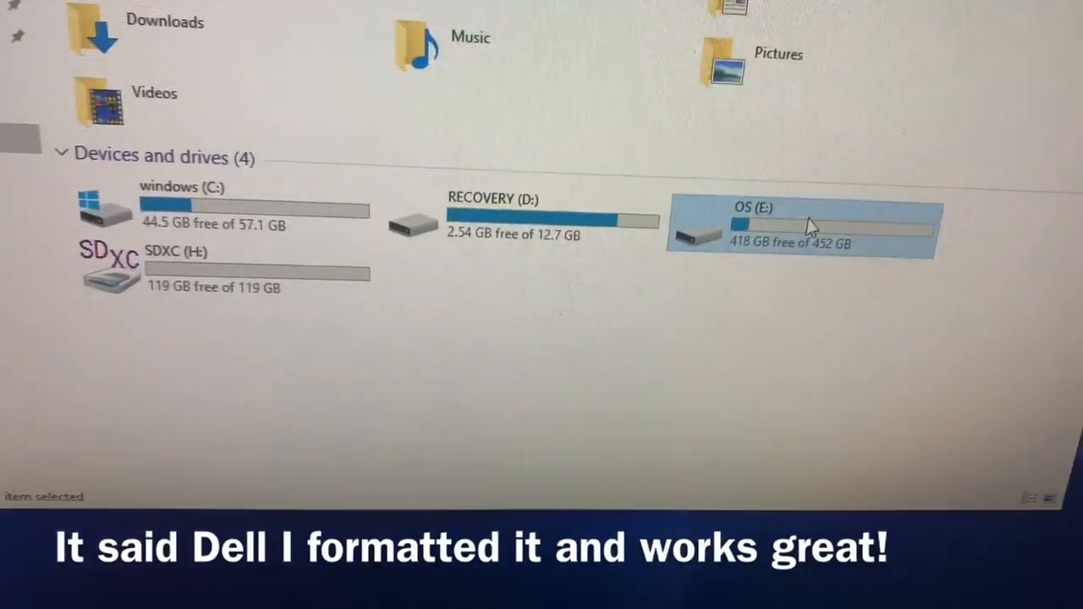
On the SDXC (H:) card, name the new folder Picosc and start renaming it.
double_click(805, 225)
type("P")
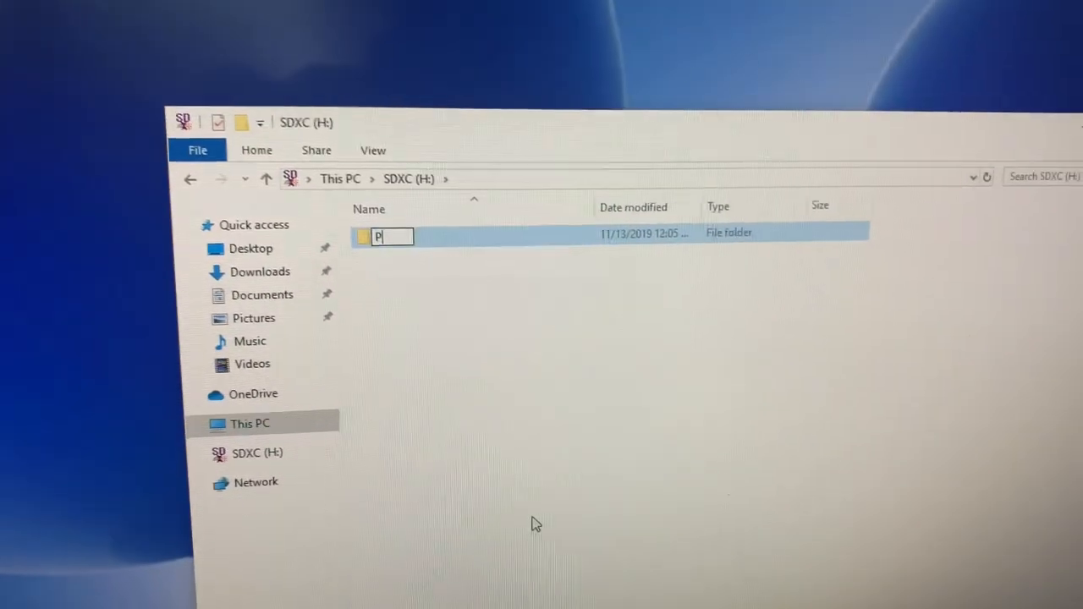
type("ics")
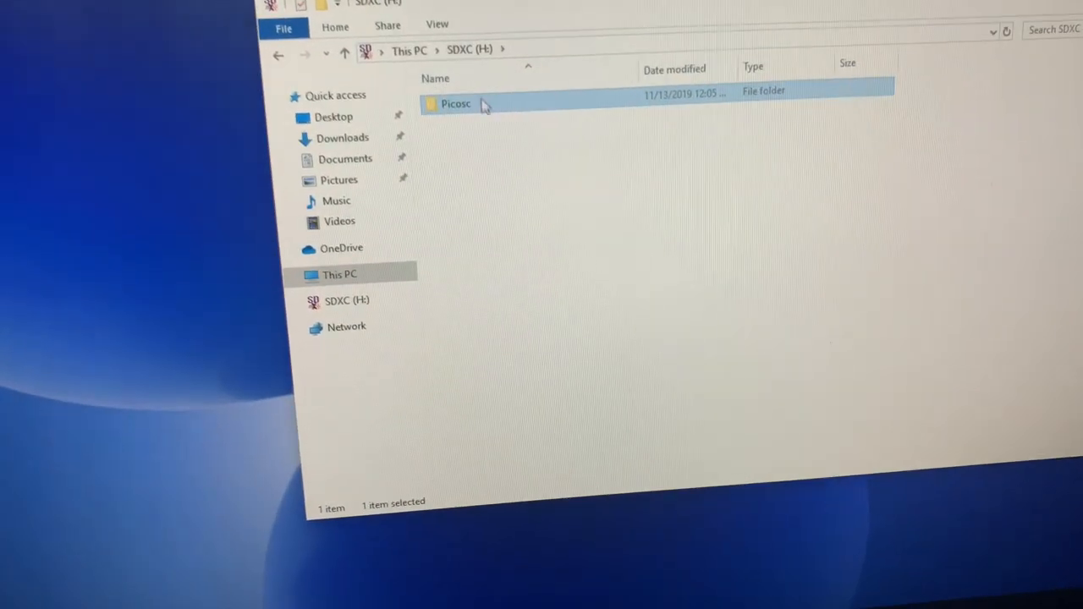
right_click(455, 103)
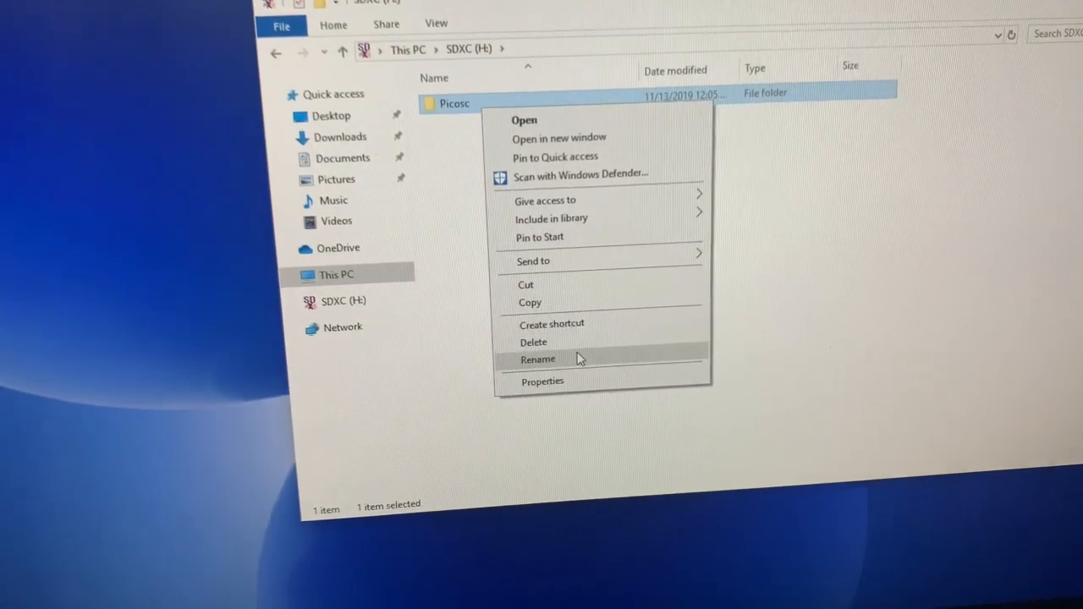
left_click(538, 359)
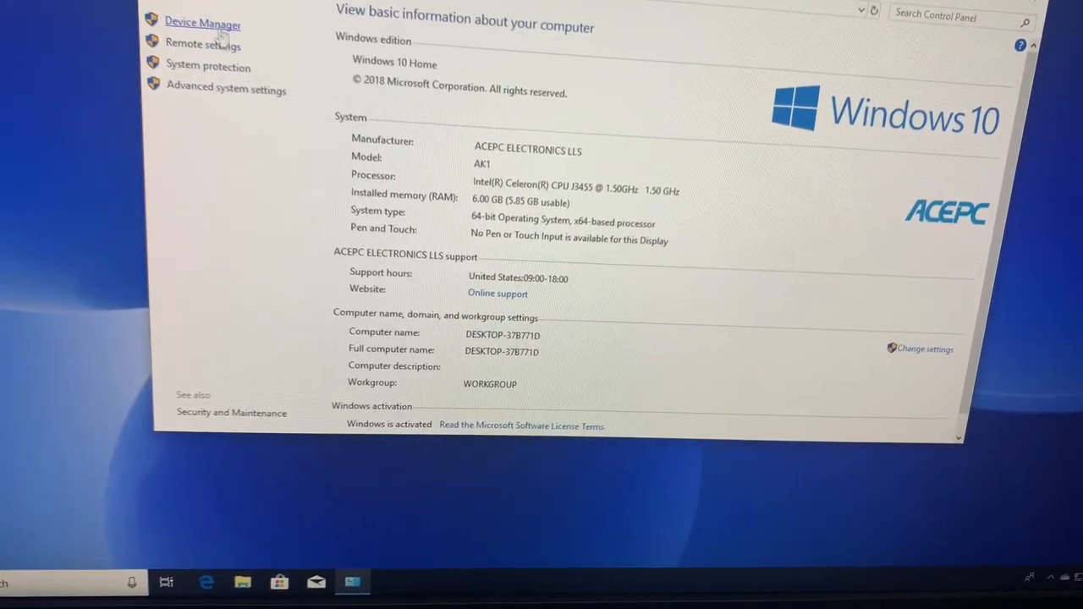
Select Device Manager on the System page, then close the System window.
left_click(226, 89)
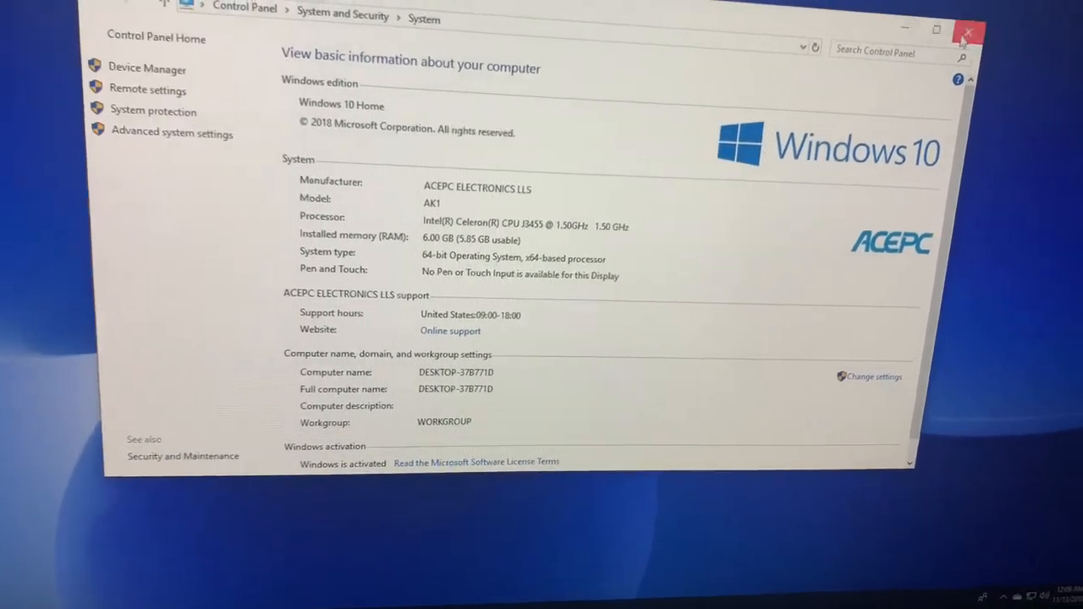
left_click(970, 31)
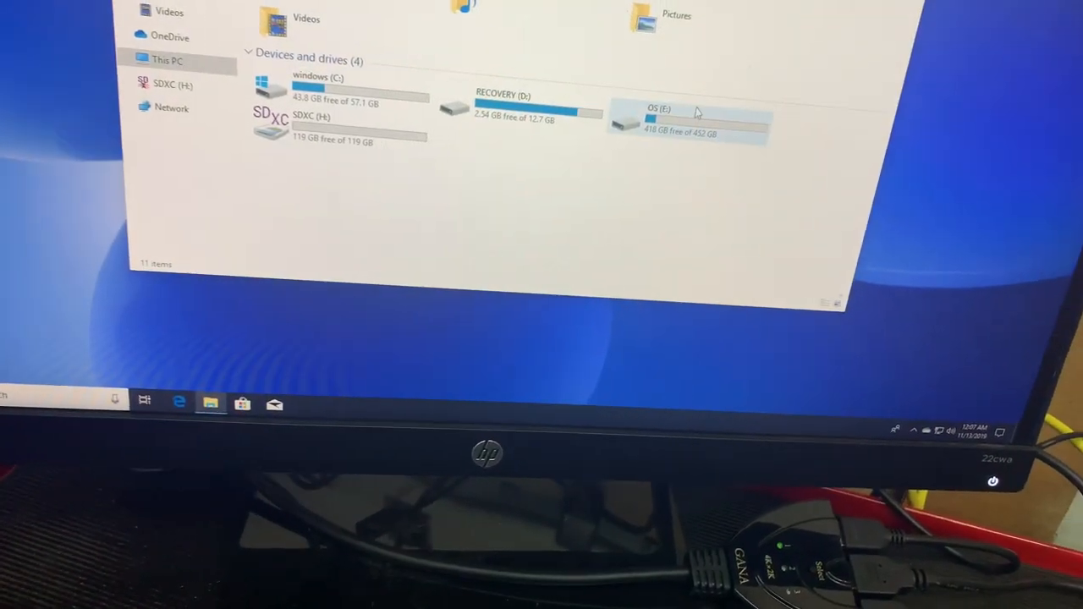
Browse the Pico Technology site and open the PicoScope 4000 Series products listing.
double_click(686, 110)
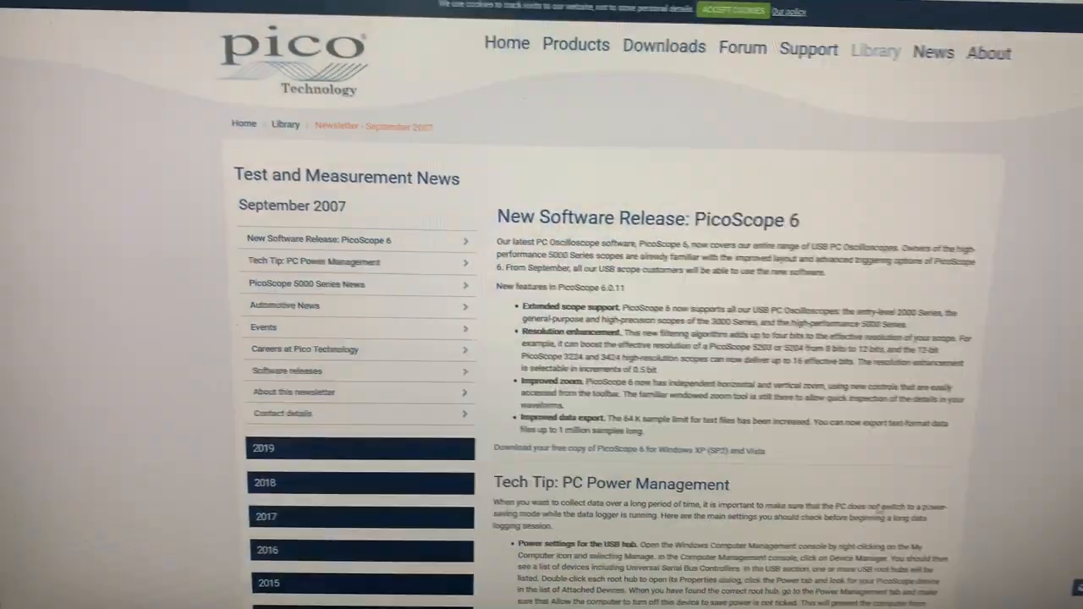
scroll("down", 3)
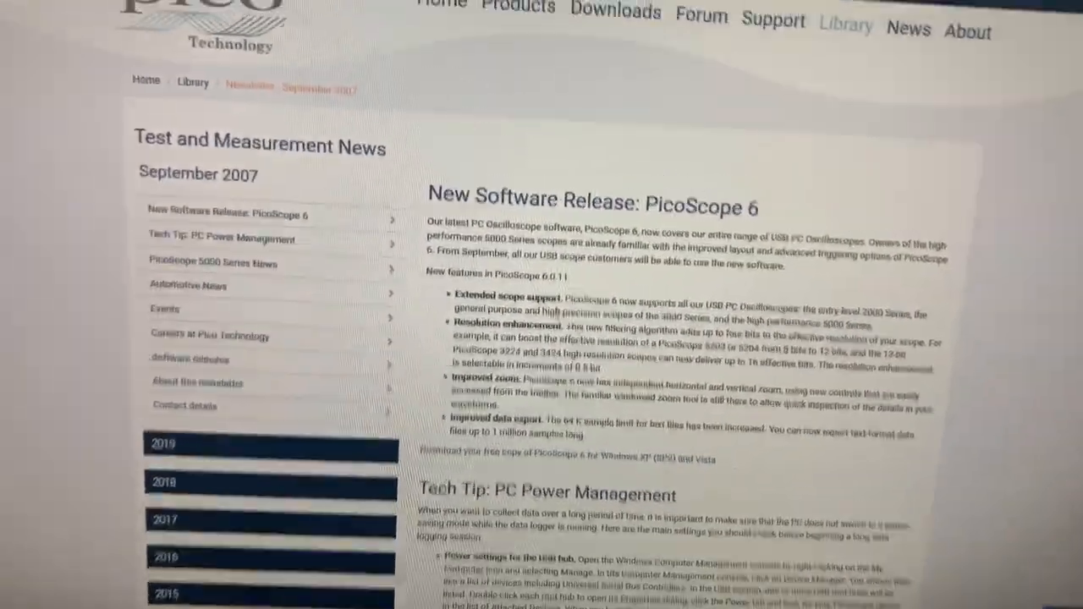
scroll("down", 3)
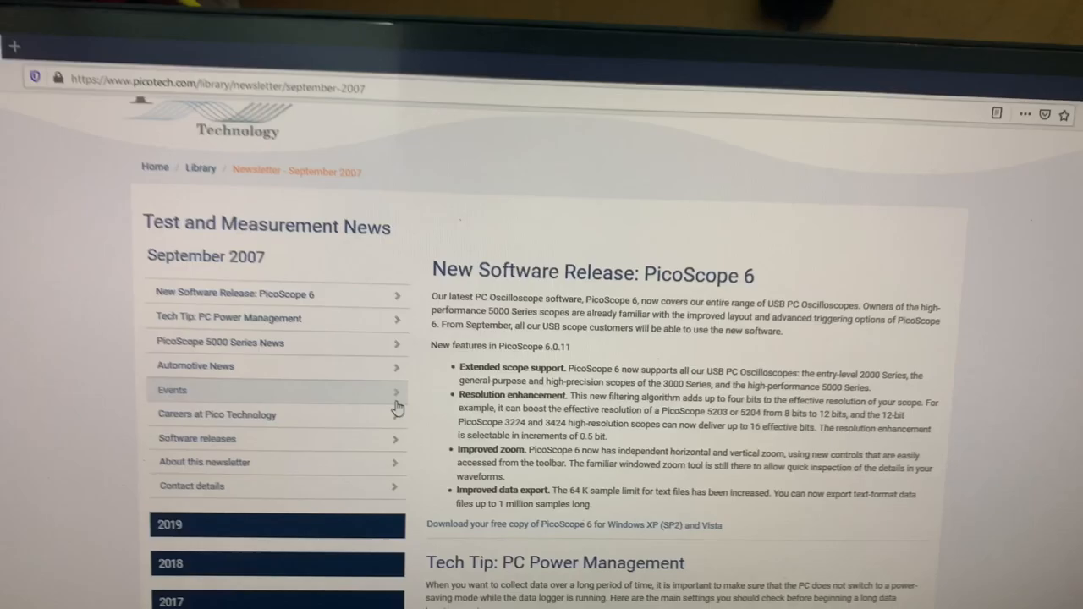
scroll("down", 3)
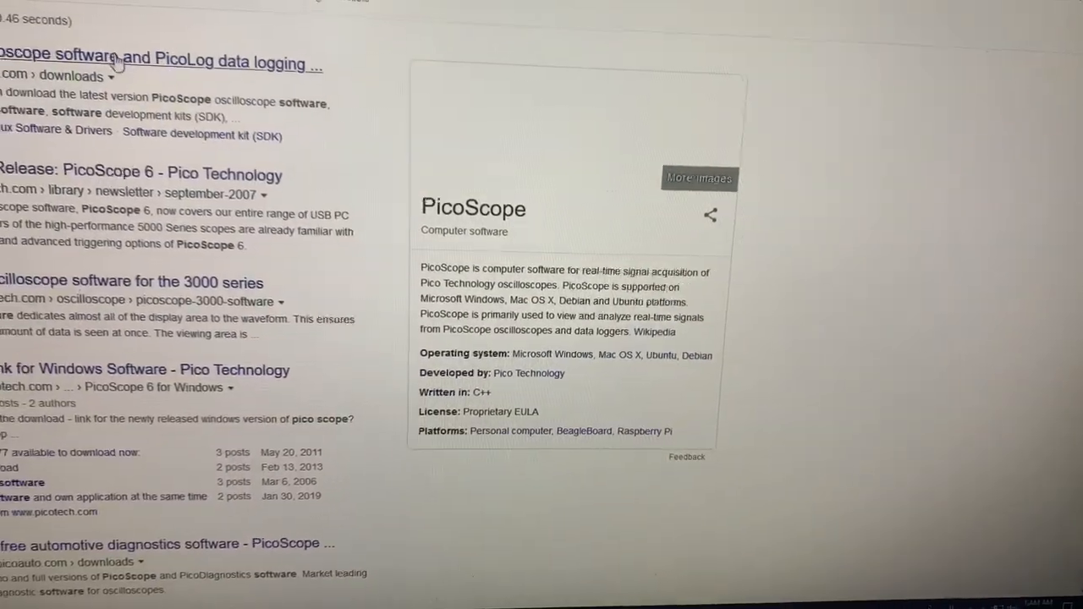
scroll("down", 3)
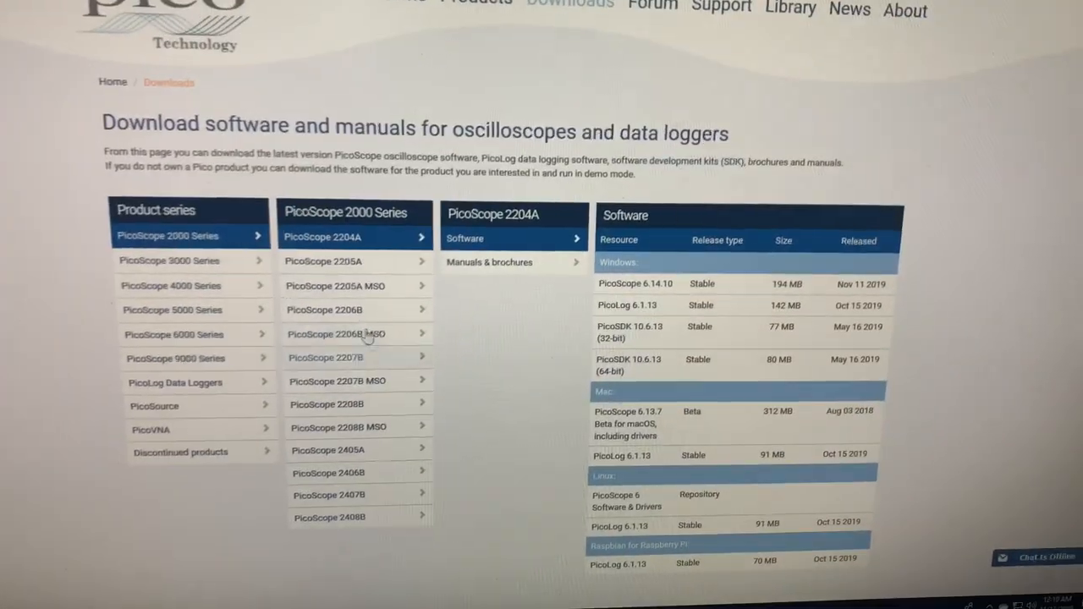
scroll("down", 3)
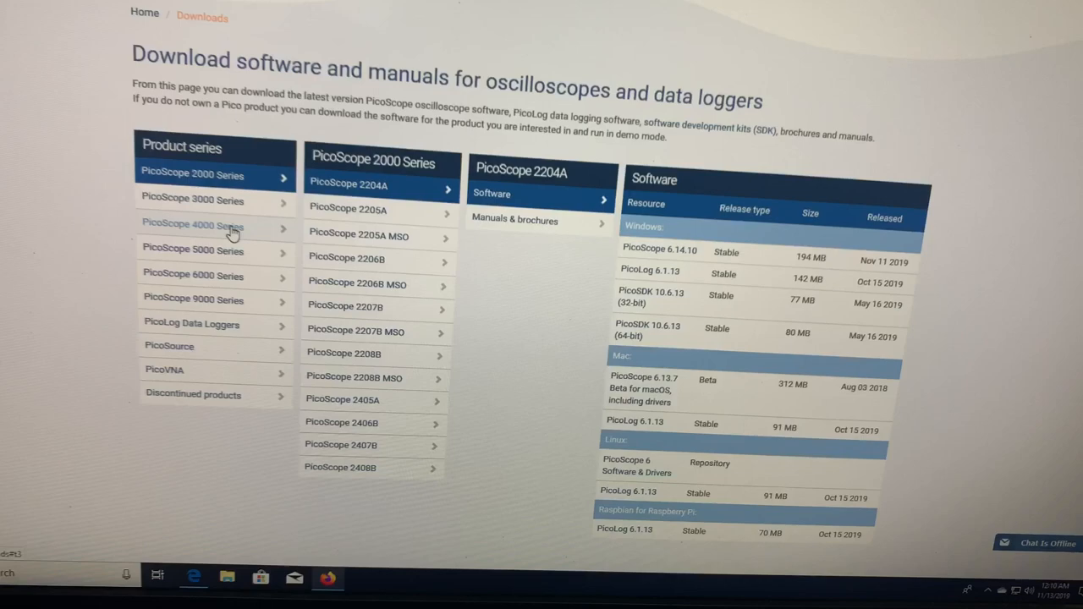
left_click(193, 226)
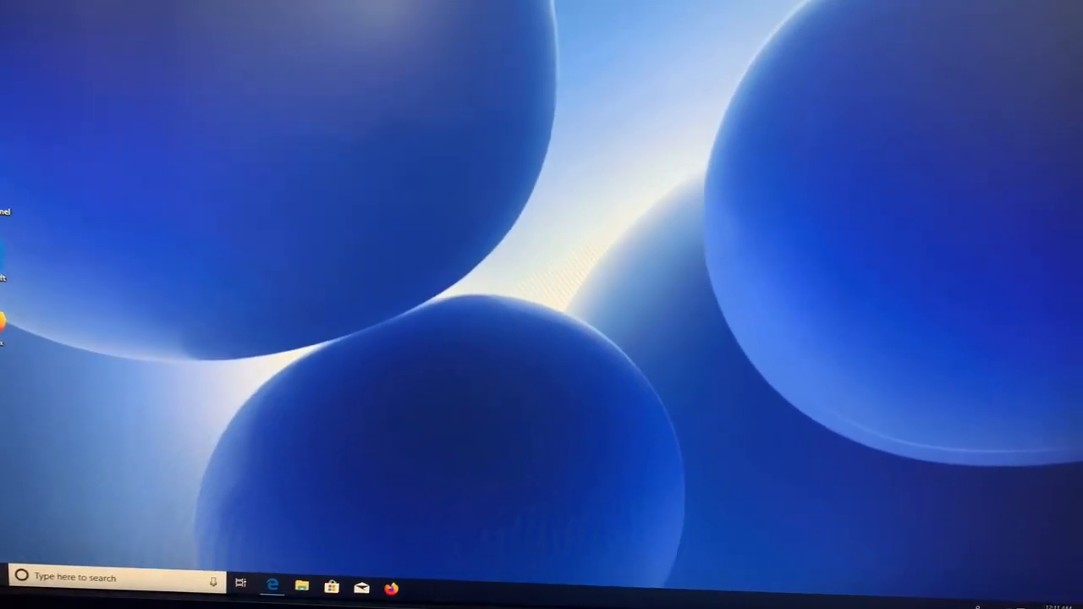
Browse the Users folder on drive C:, then switch to the OS (E:) drive.
left_click(331, 588)
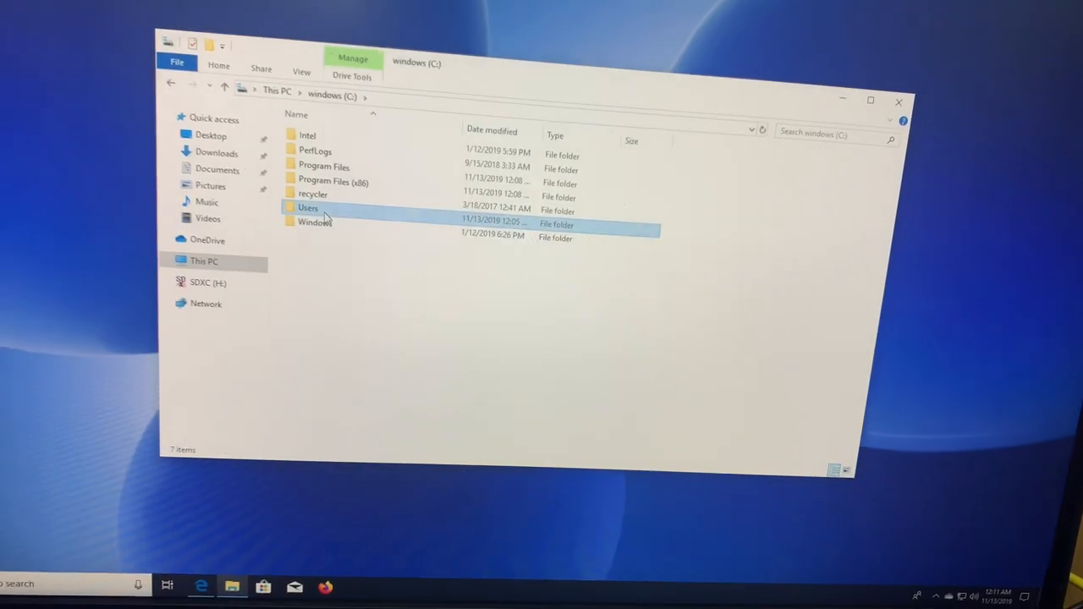
double_click(309, 208)
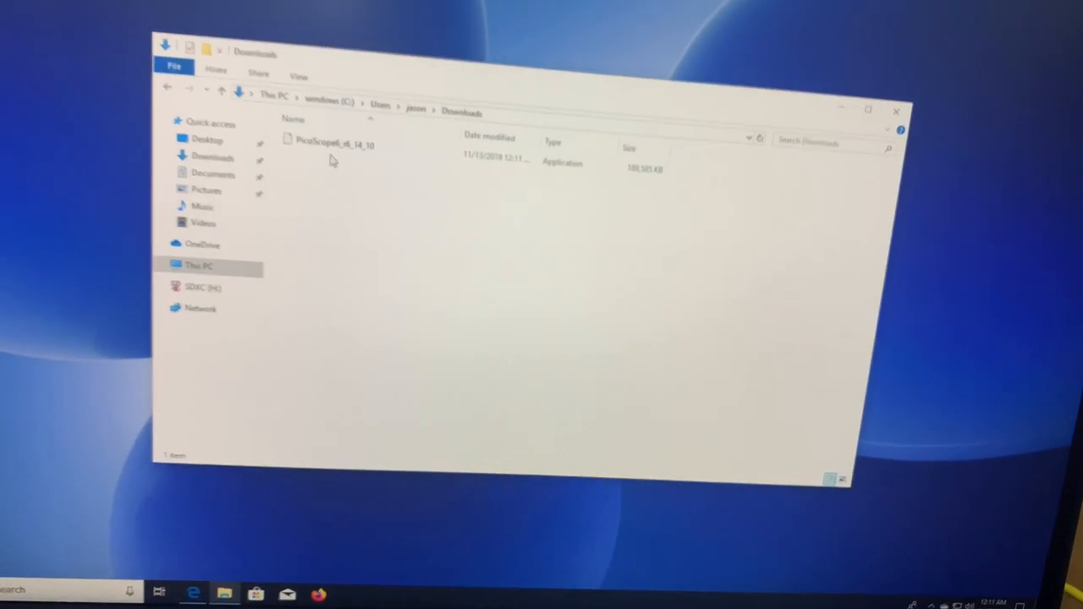
left_click(168, 103)
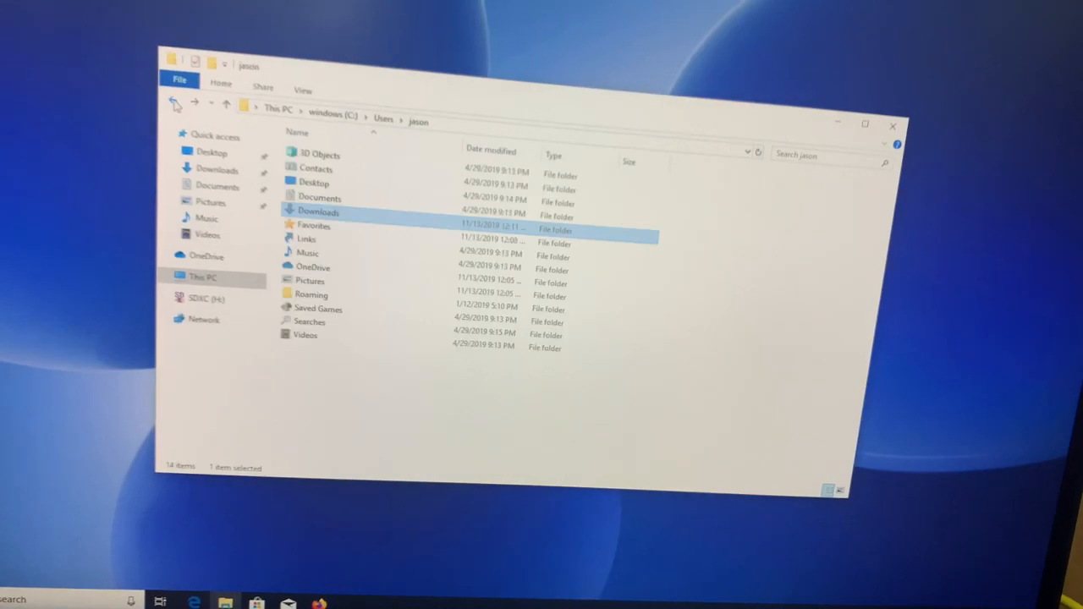
left_click(175, 103)
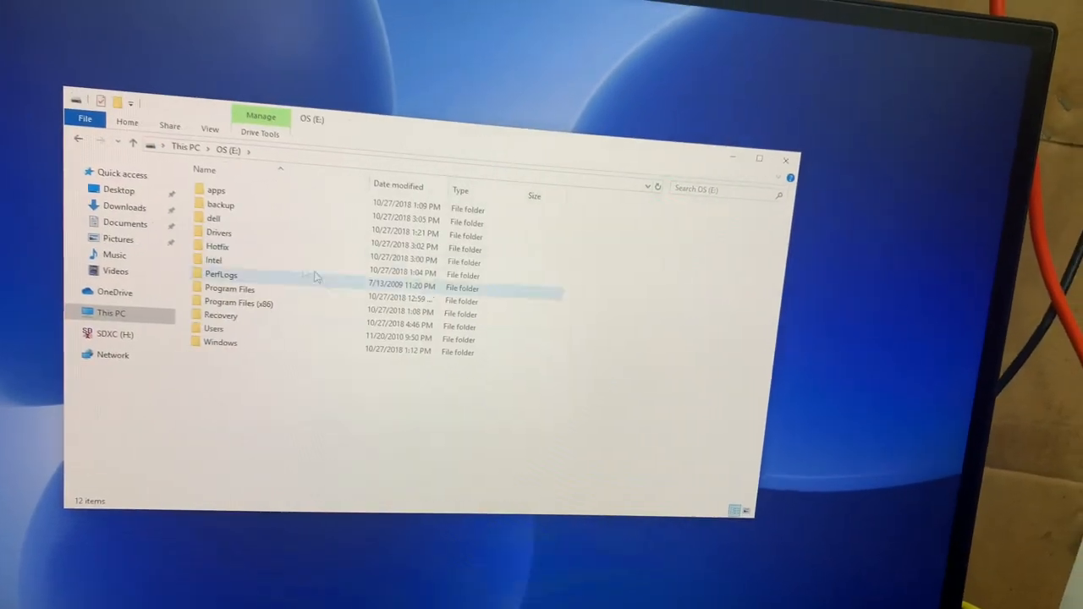
Open E:\Users\Administrator, cancel the permission prompt, and open Desktop.
double_click(214, 328)
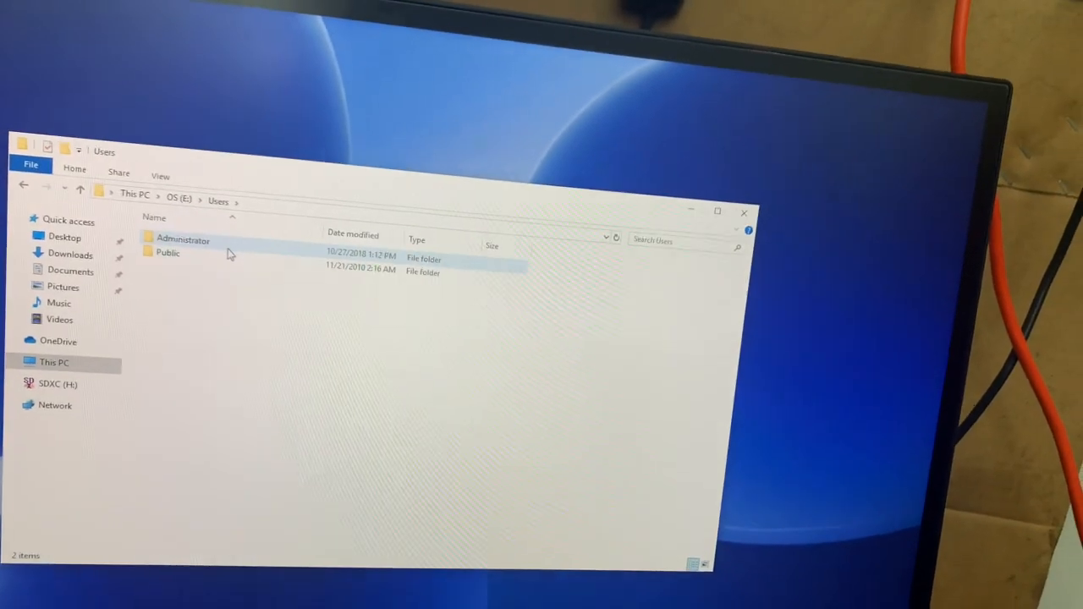
double_click(182, 239)
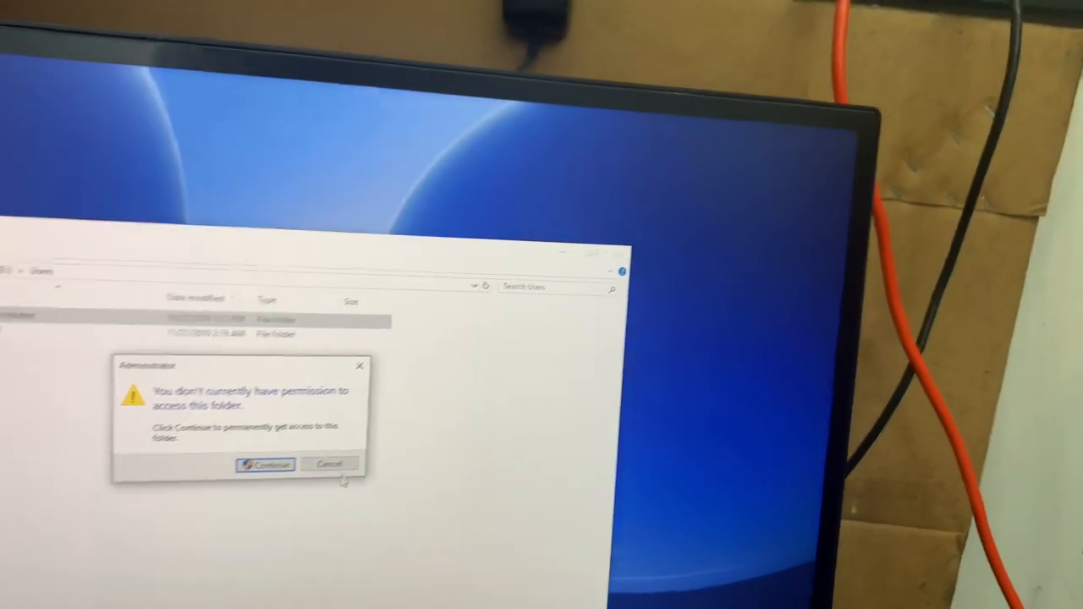
left_click(264, 464)
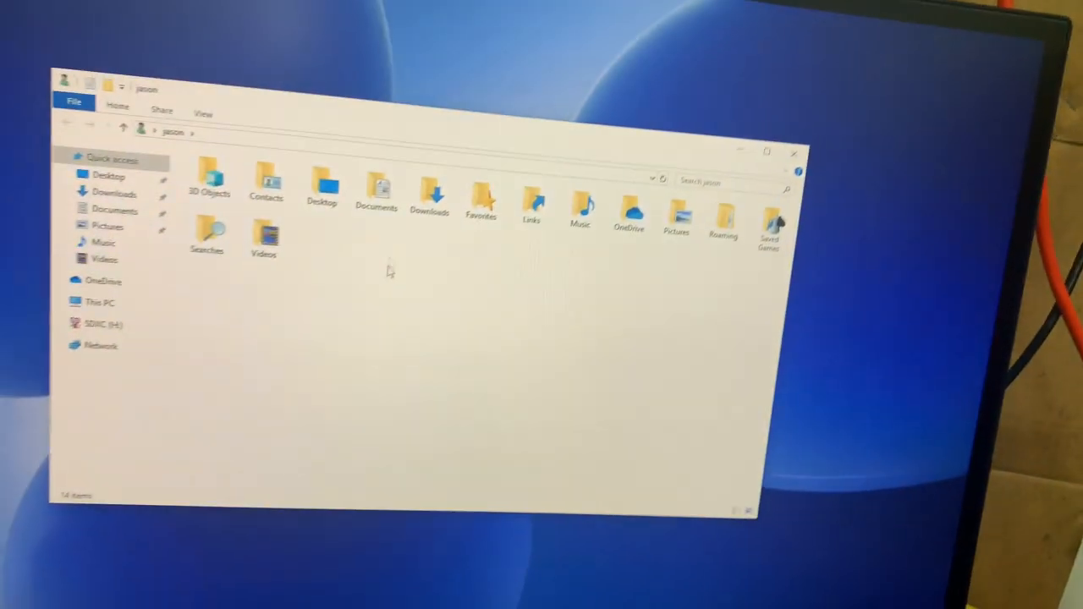
left_click(324, 186)
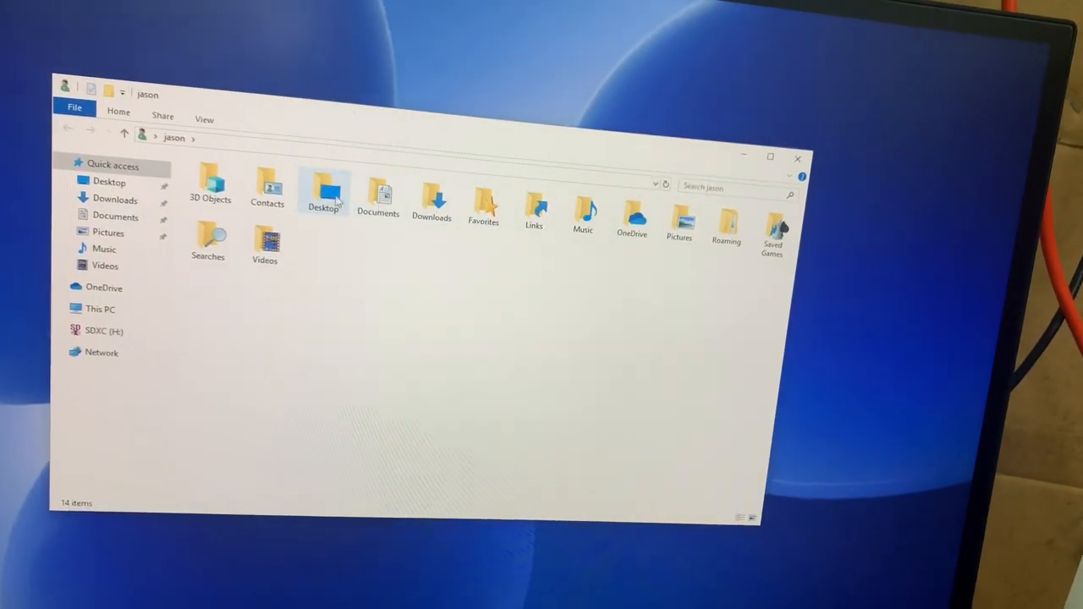
double_click(432, 190)
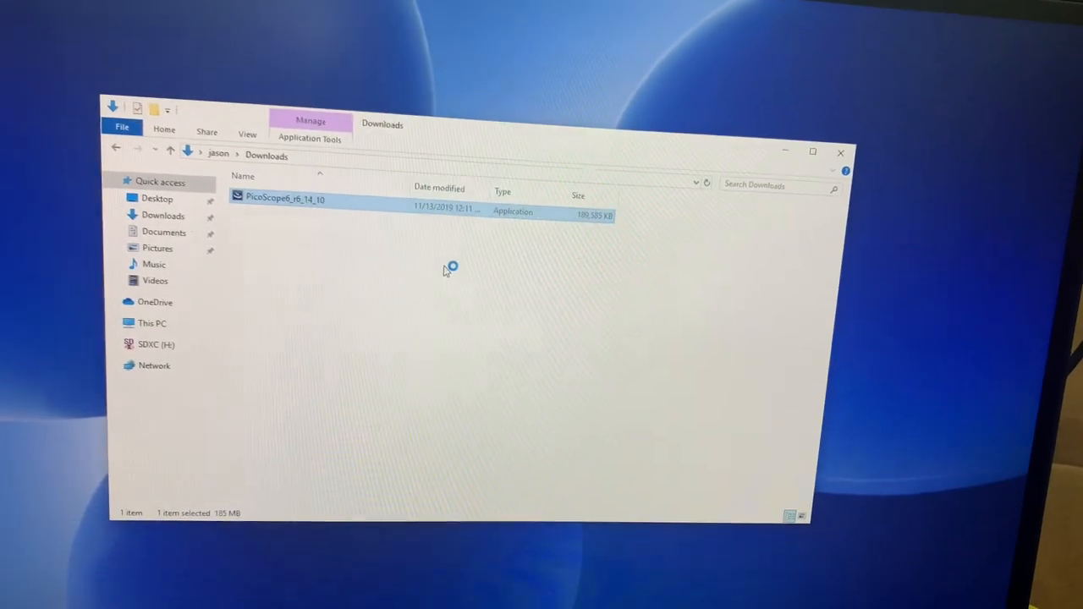
Run the PicoScope 6 installer in English, approving admin access and Pico device software.
double_click(286, 199)
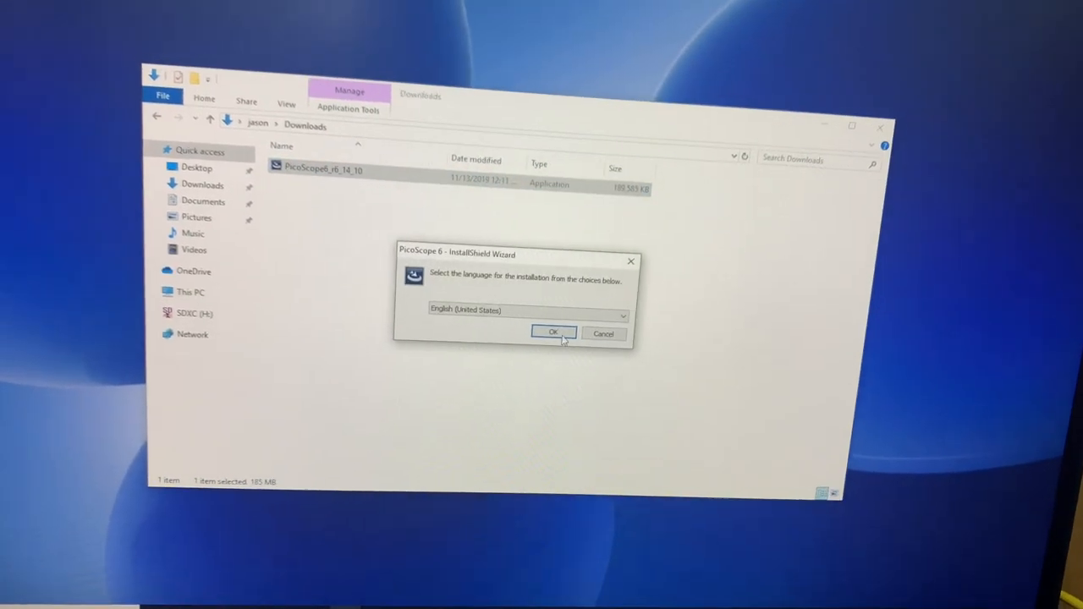
left_click(554, 331)
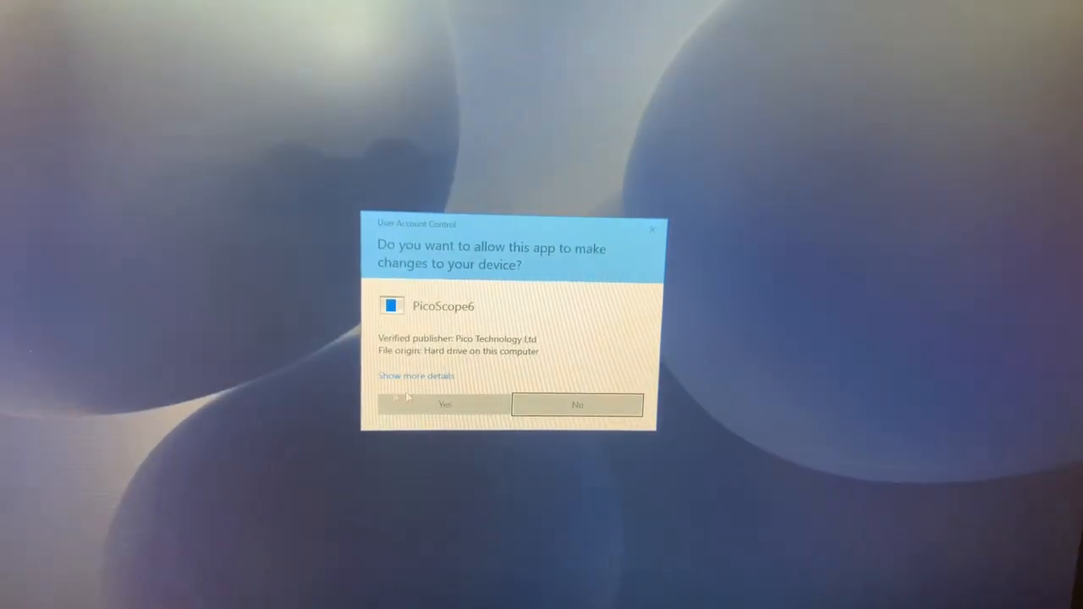
left_click(444, 404)
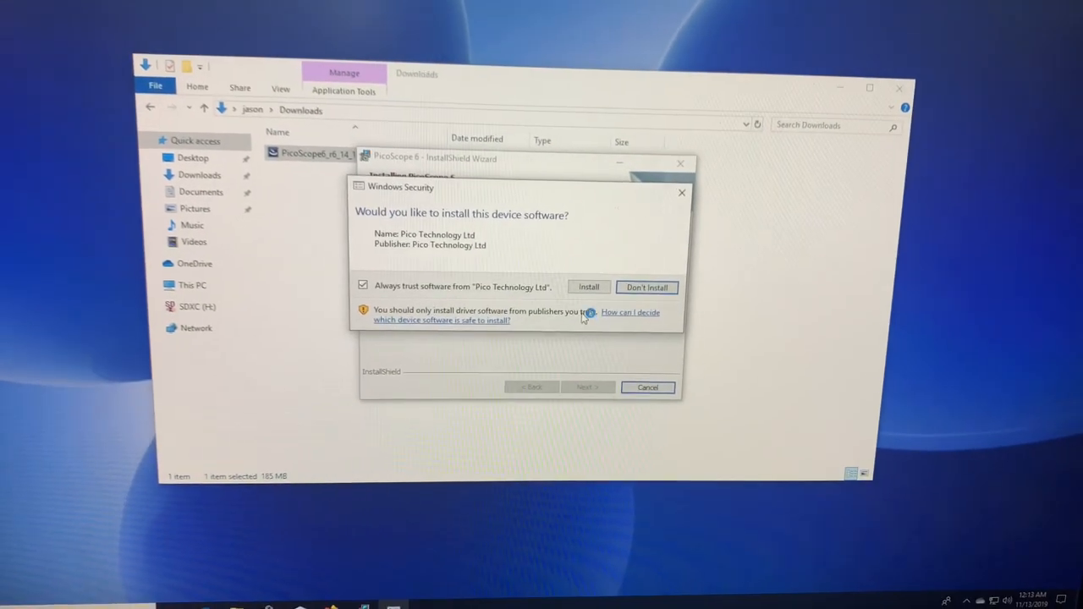
left_click(589, 287)
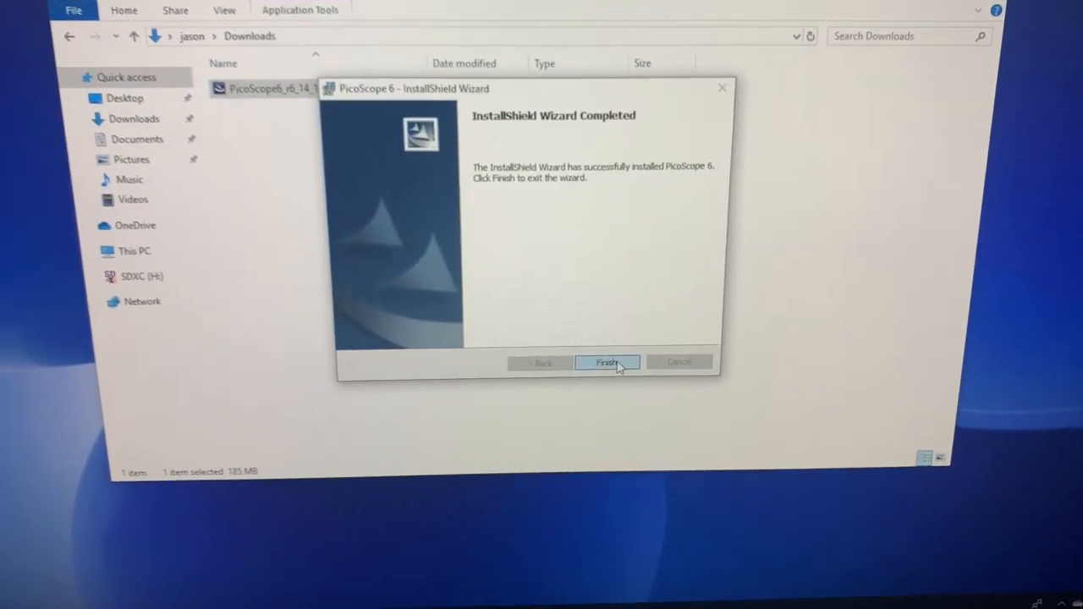
Finish the installation wizard and launch PicoScope 6 Automotive.
left_click(607, 363)
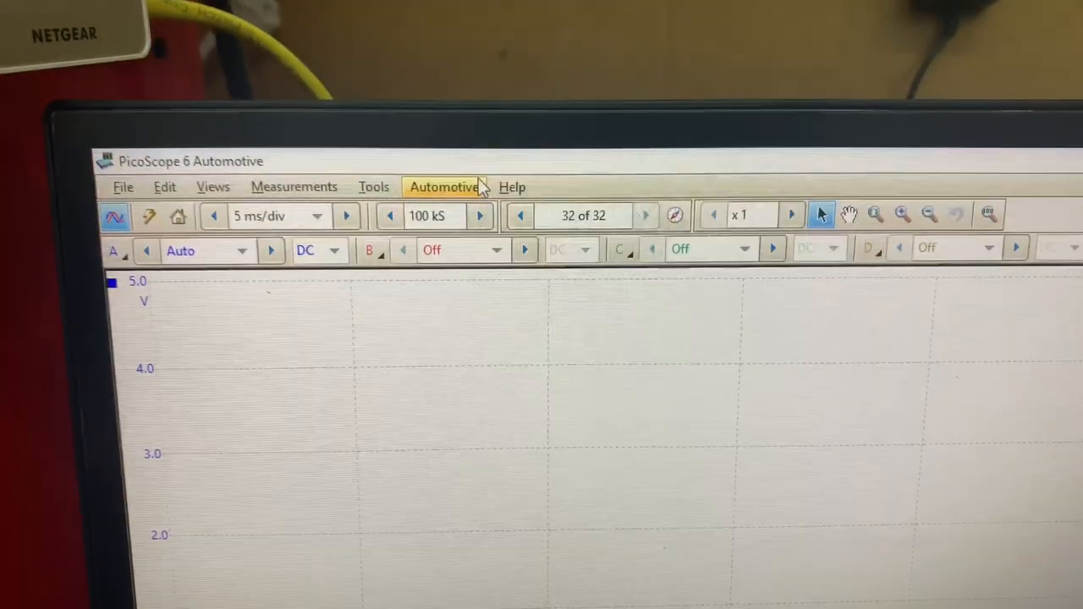
Choose an Automotive guided test to show a sine trace on channel A at 1 ms timebase.
left_click(443, 187)
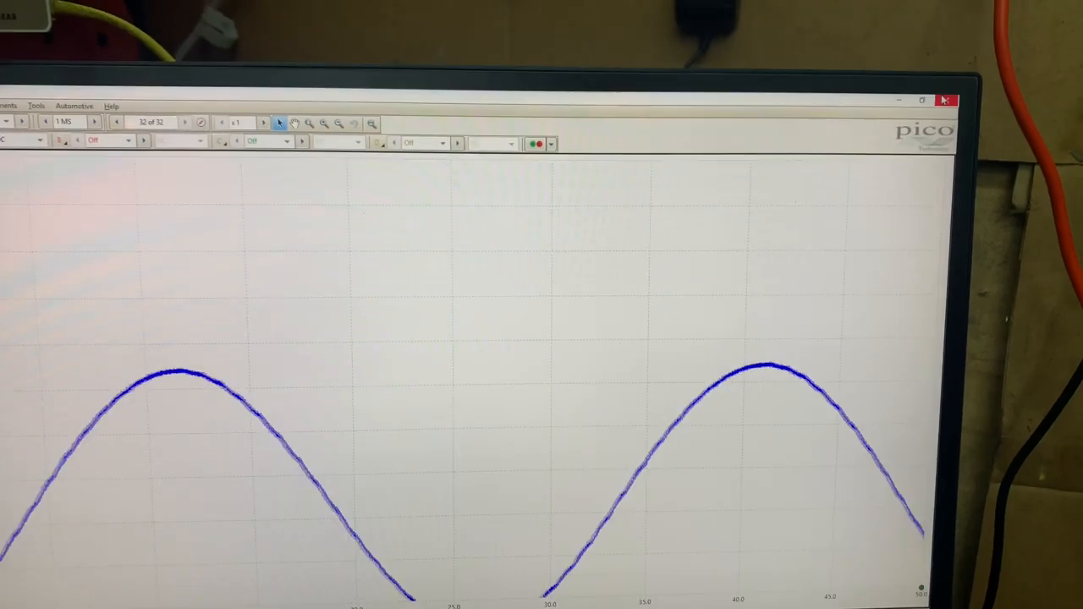
Close PicoScope, then open and scroll ProDemand's OEM Remove & Replace procedure.
left_click(946, 100)
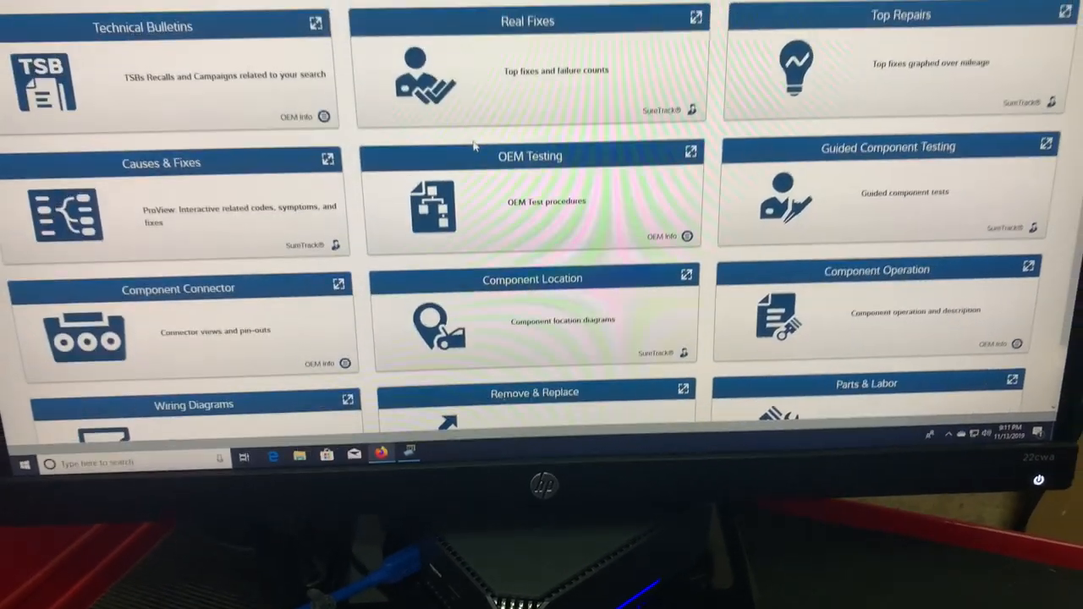
scroll("down", 3)
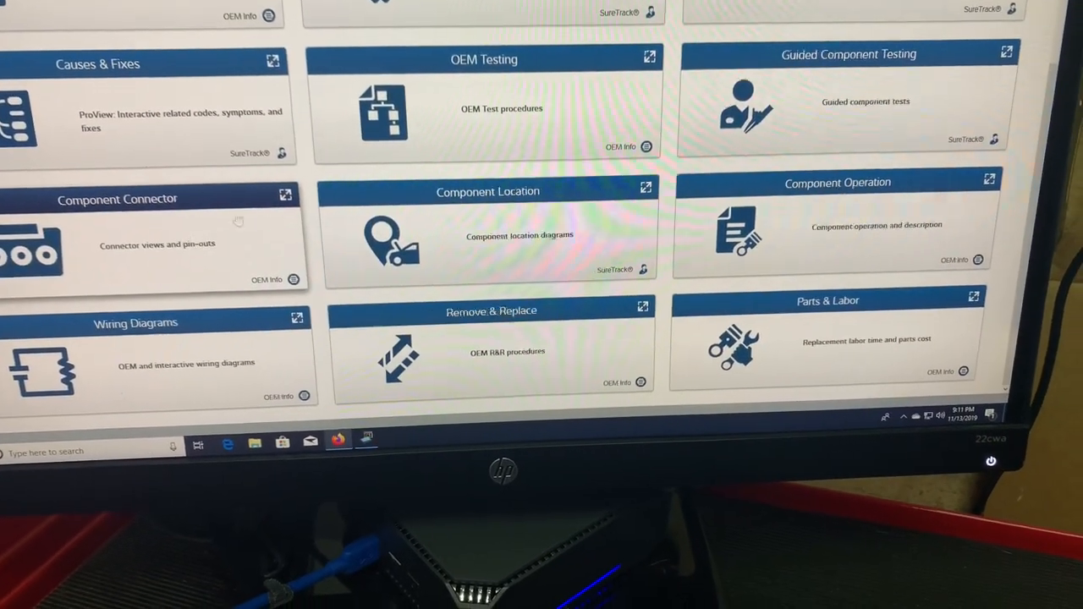
left_click(153, 199)
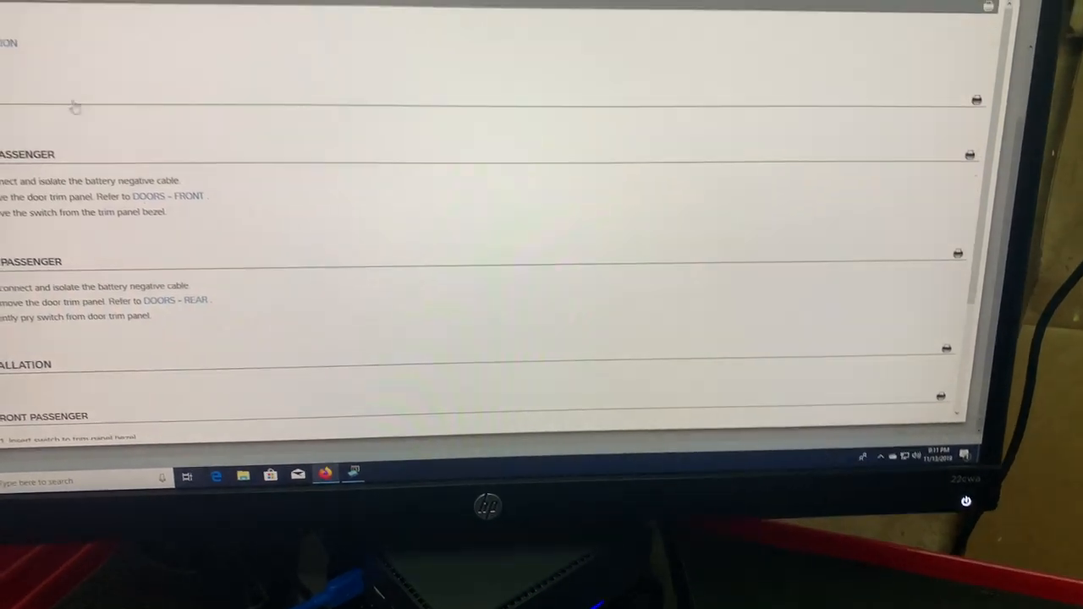
scroll("down", 3)
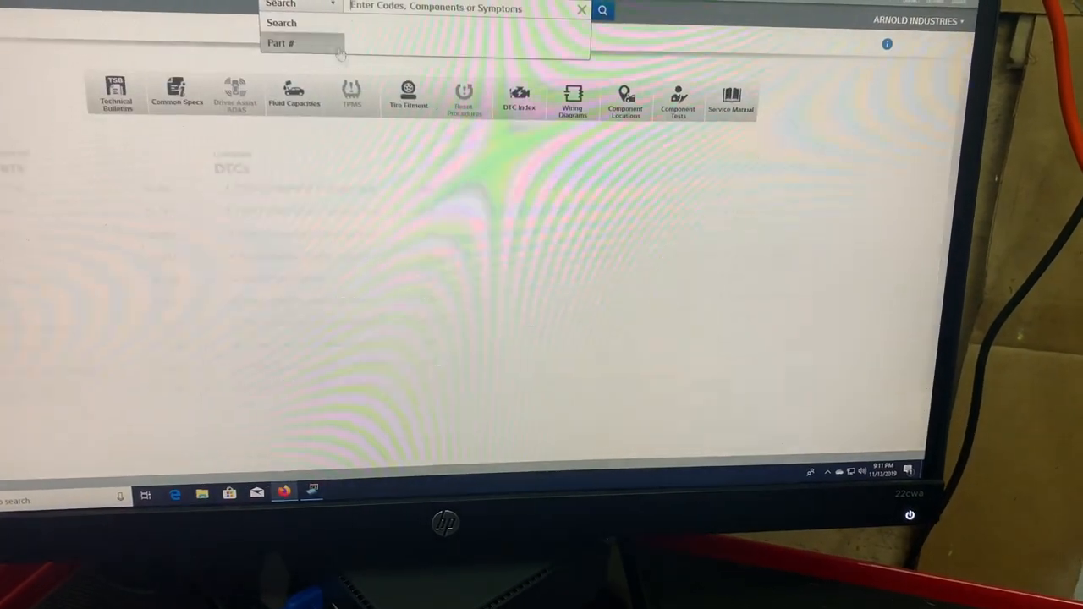
Switch the search to part numbers and close the Primary Ignition help page.
left_click(294, 93)
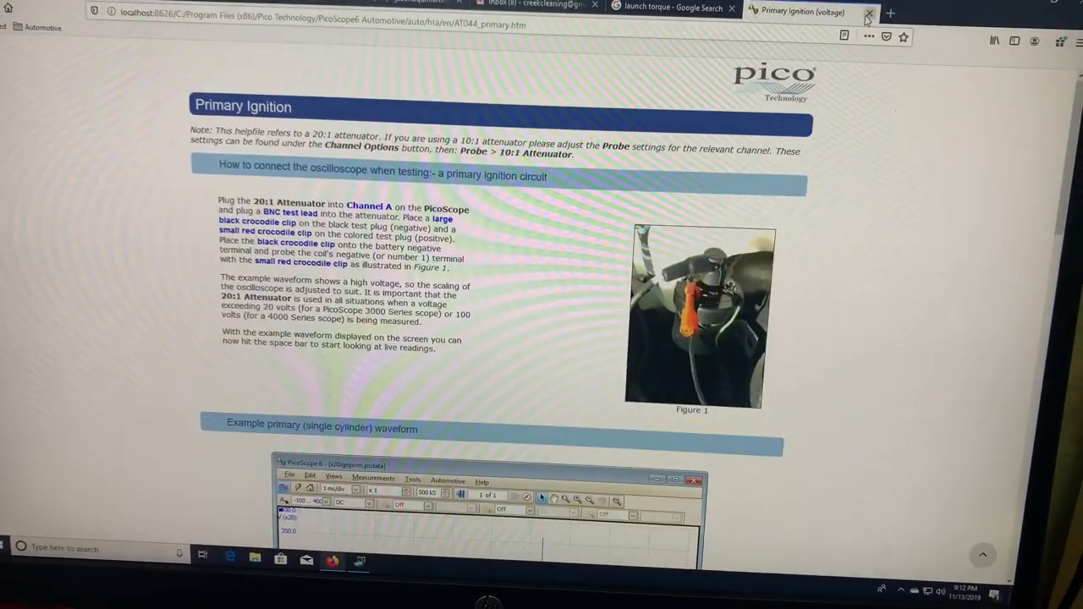
left_click(869, 11)
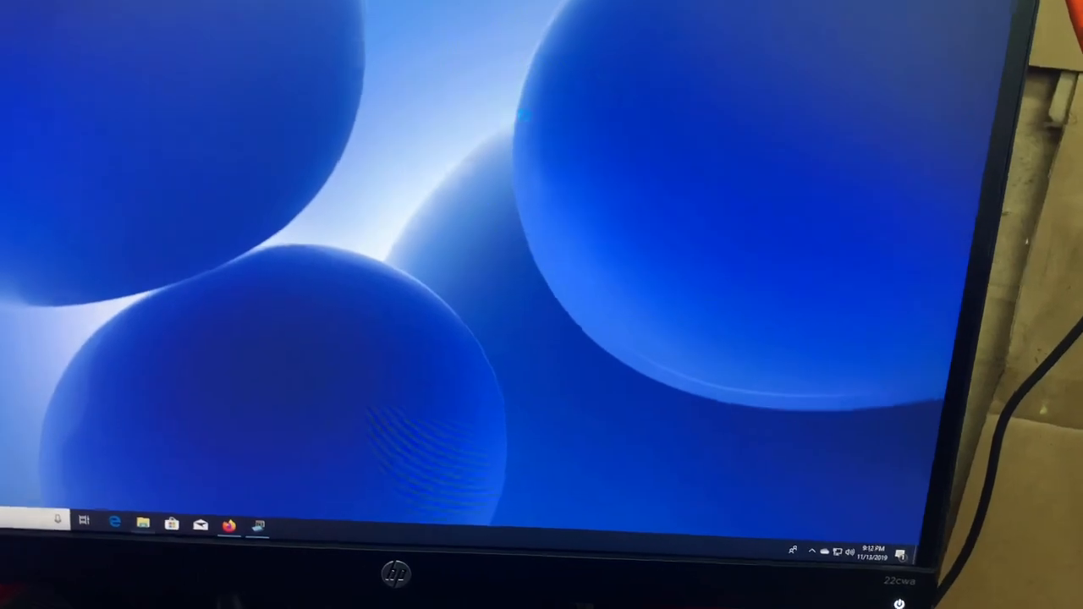
Close the This PC and System windows, then open Device Manager's hardware list.
left_click(144, 522)
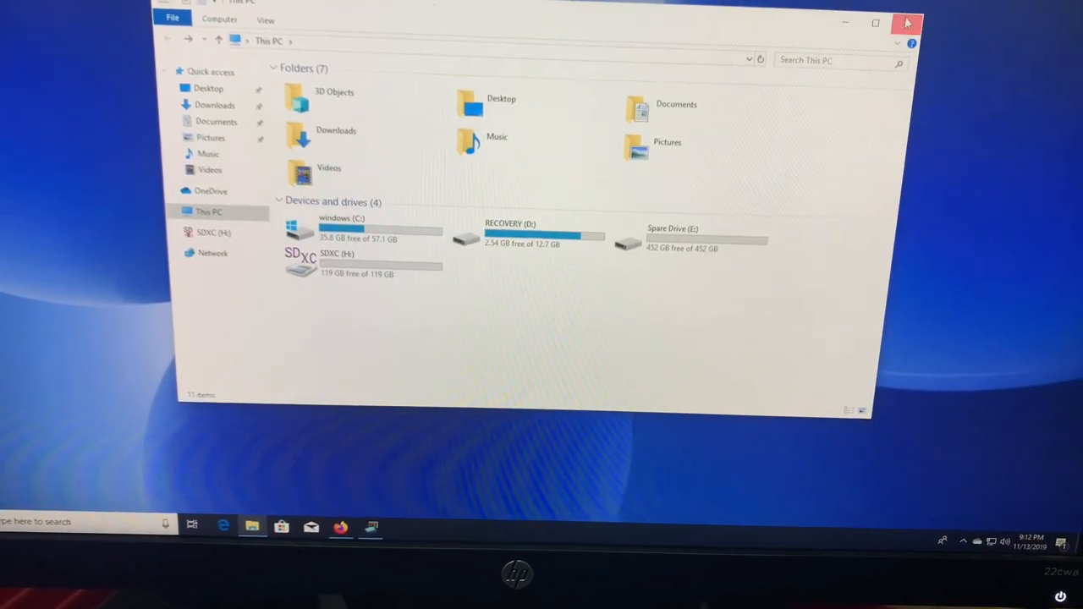
left_click(907, 23)
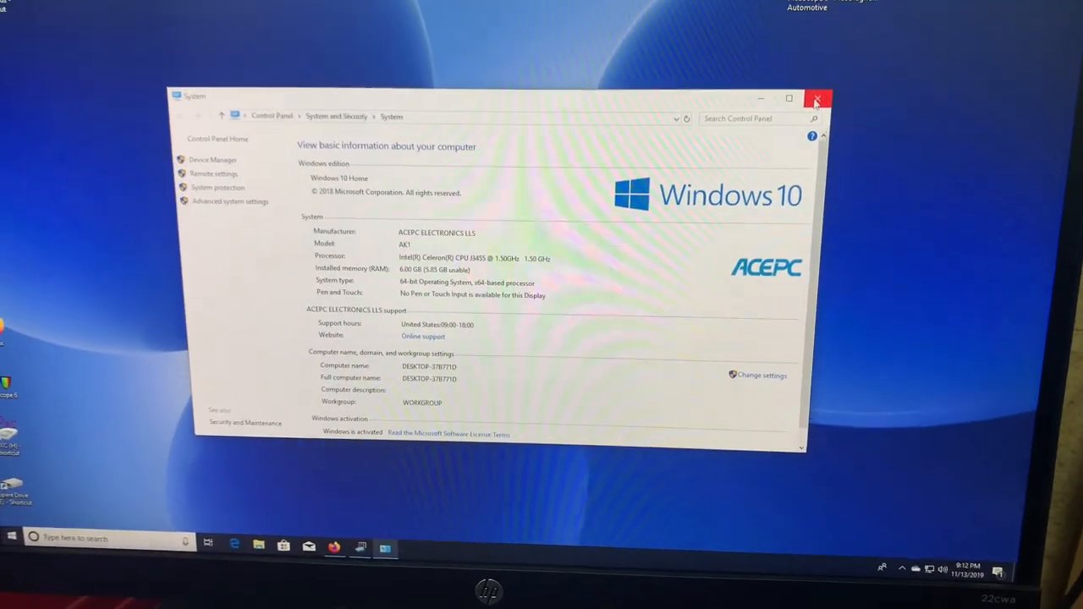
left_click(817, 98)
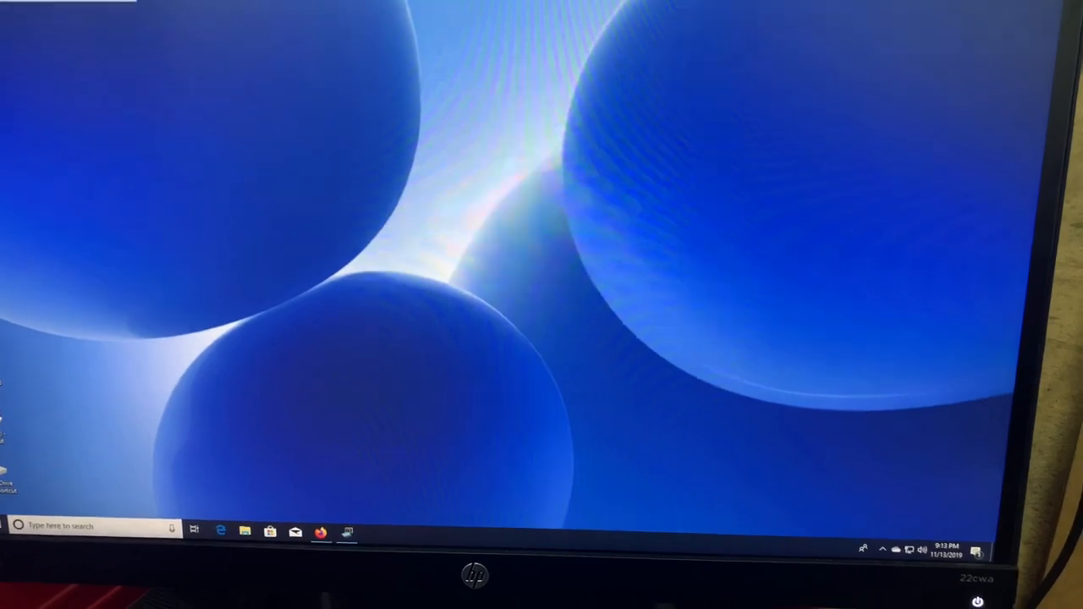
left_click(245, 531)
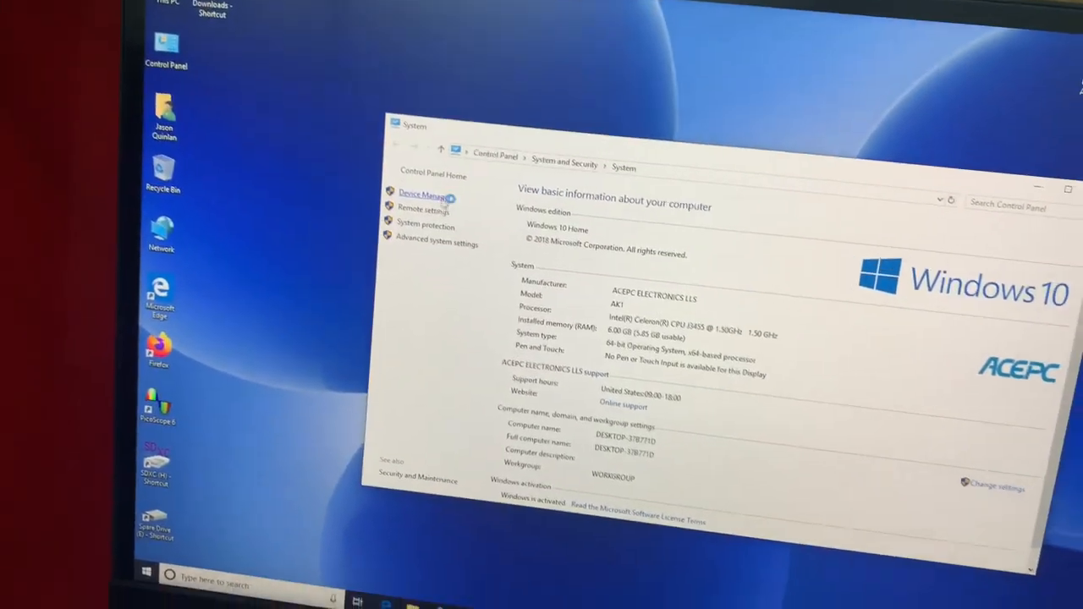
left_click(425, 195)
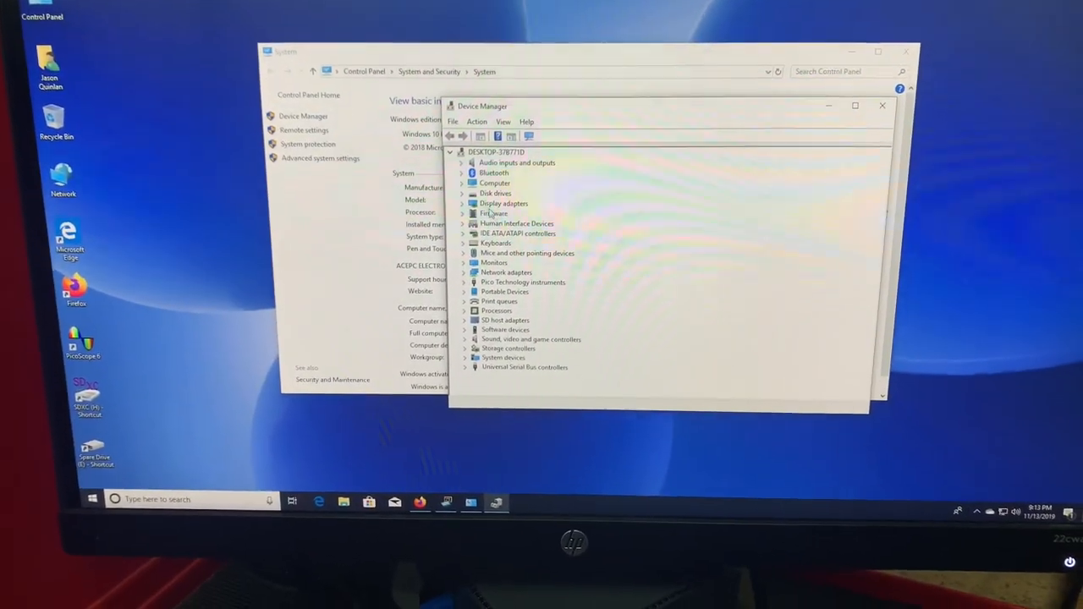
Expand Display adapters, right-click Intel(R) HD Graphics, then close Device Manager and System windows.
left_click(463, 204)
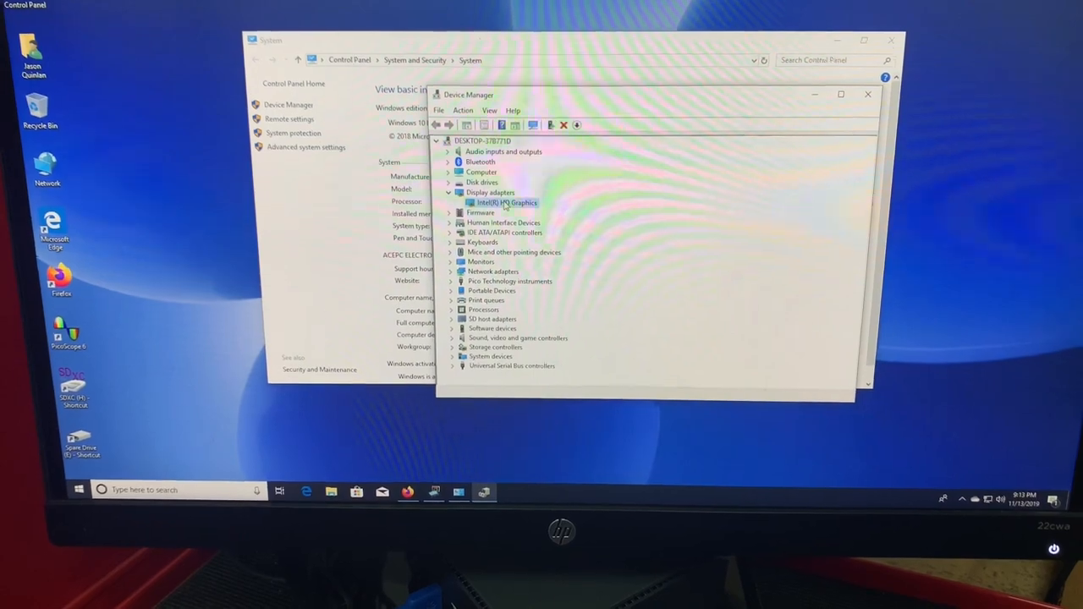
right_click(504, 203)
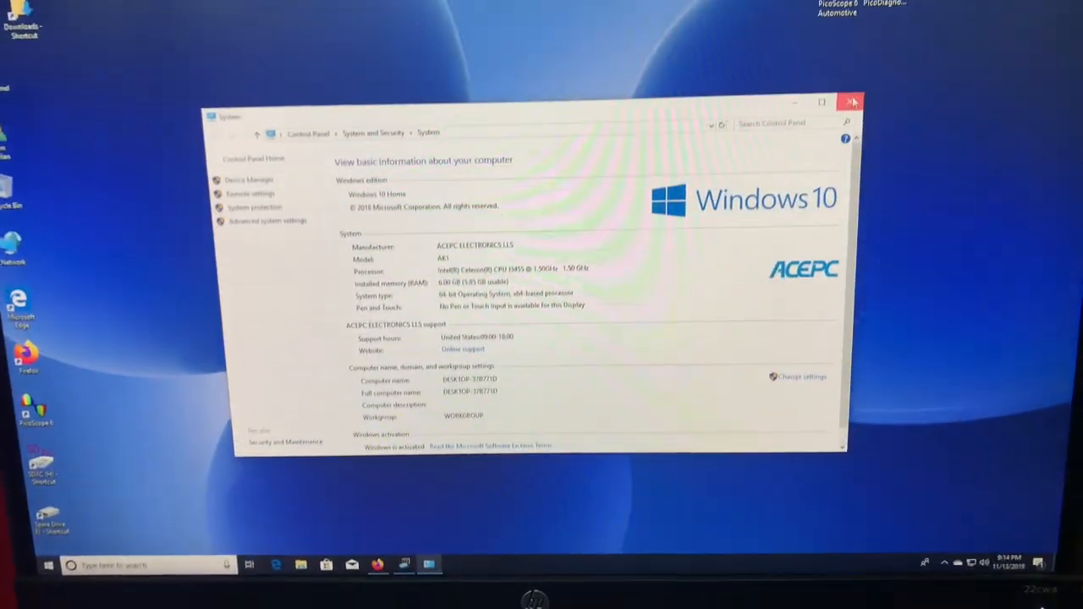
left_click(852, 101)
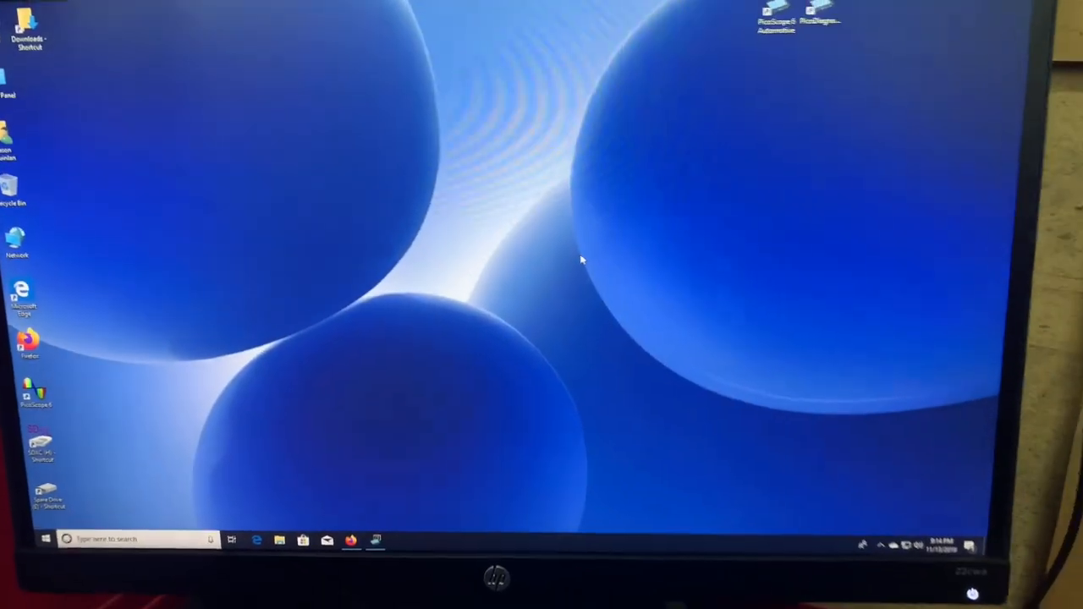